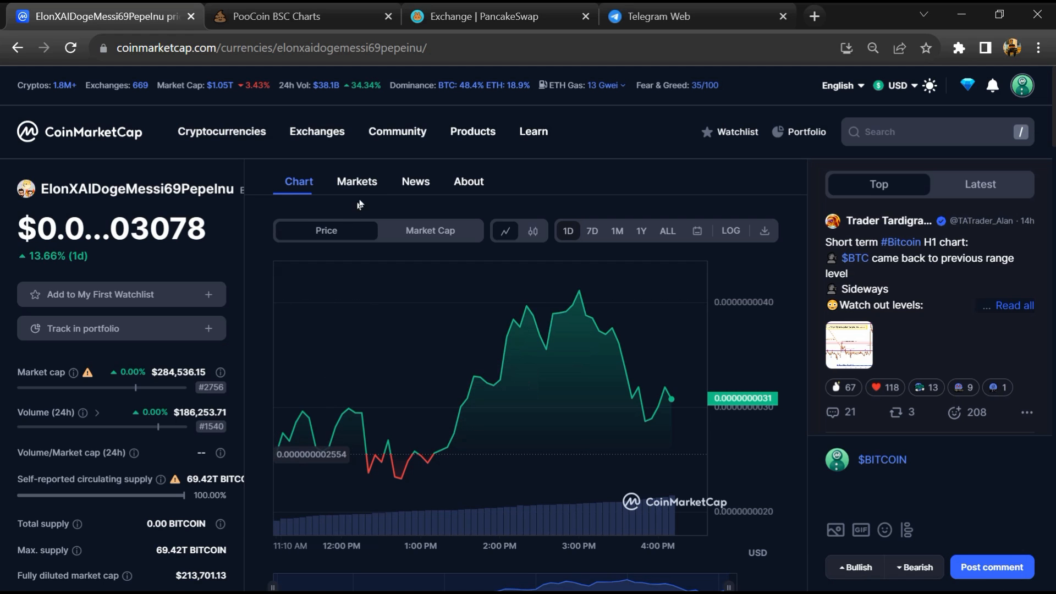
# - Check the full-width markets table and all pairs, finding only PancakeSwap v2 BITCOIN/WBNB
pyautogui.click(357, 181)
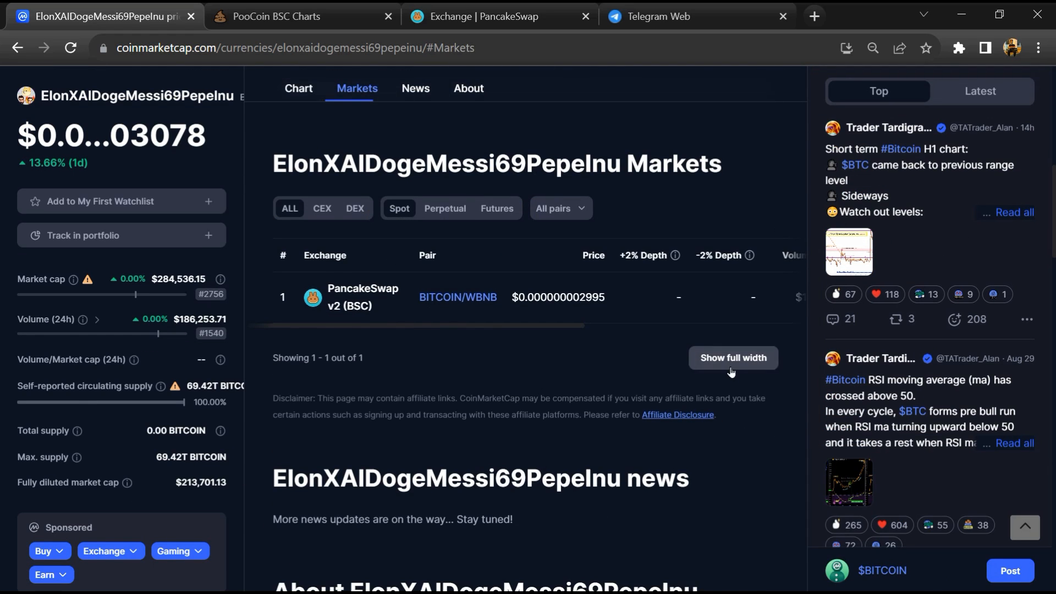
pyautogui.click(732, 357)
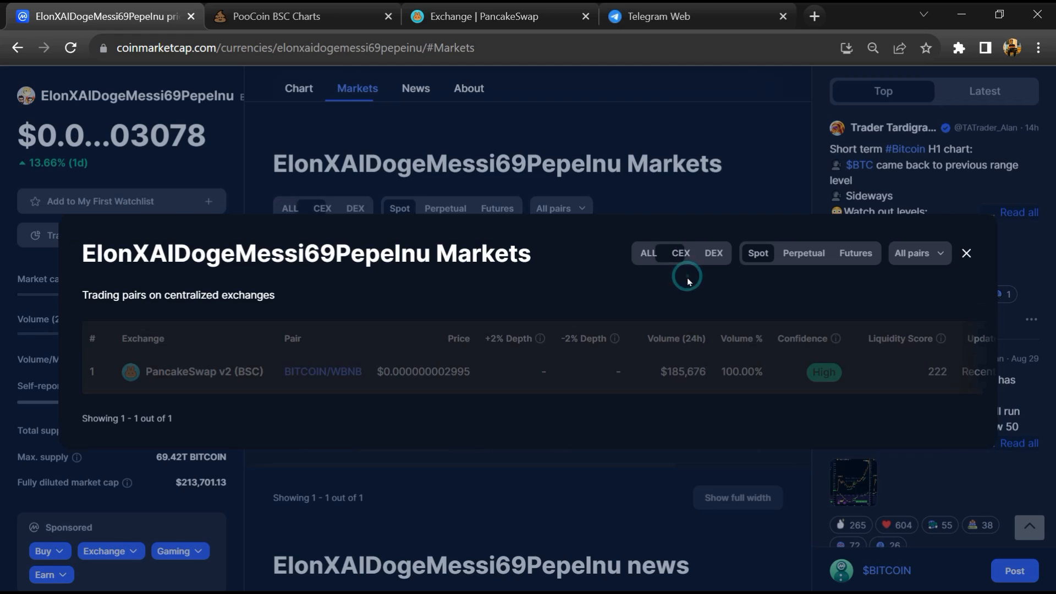
pyautogui.click(712, 252)
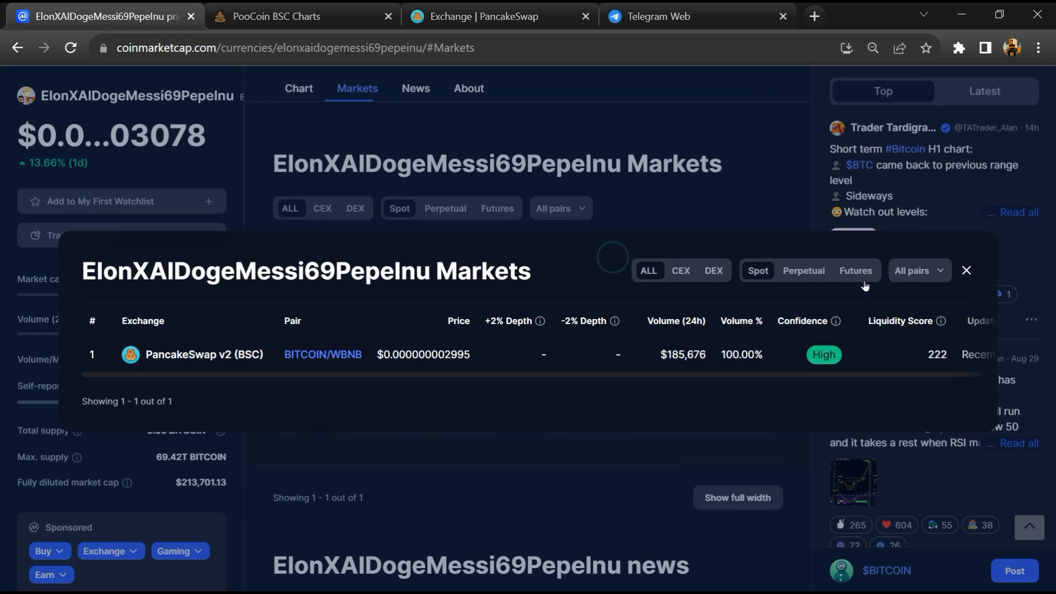
pyautogui.click(918, 270)
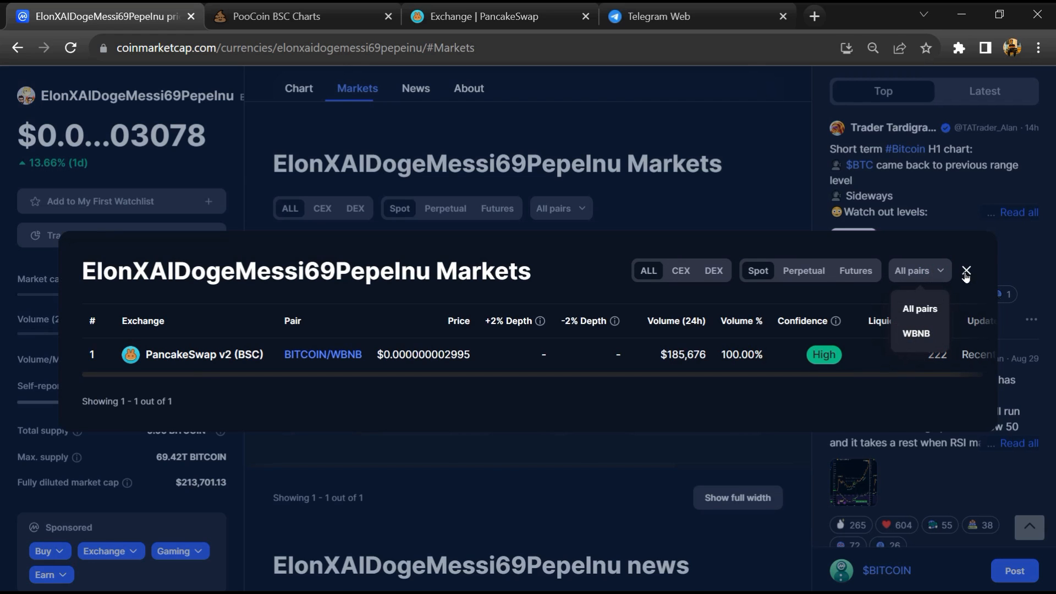
pyautogui.click(966, 271)
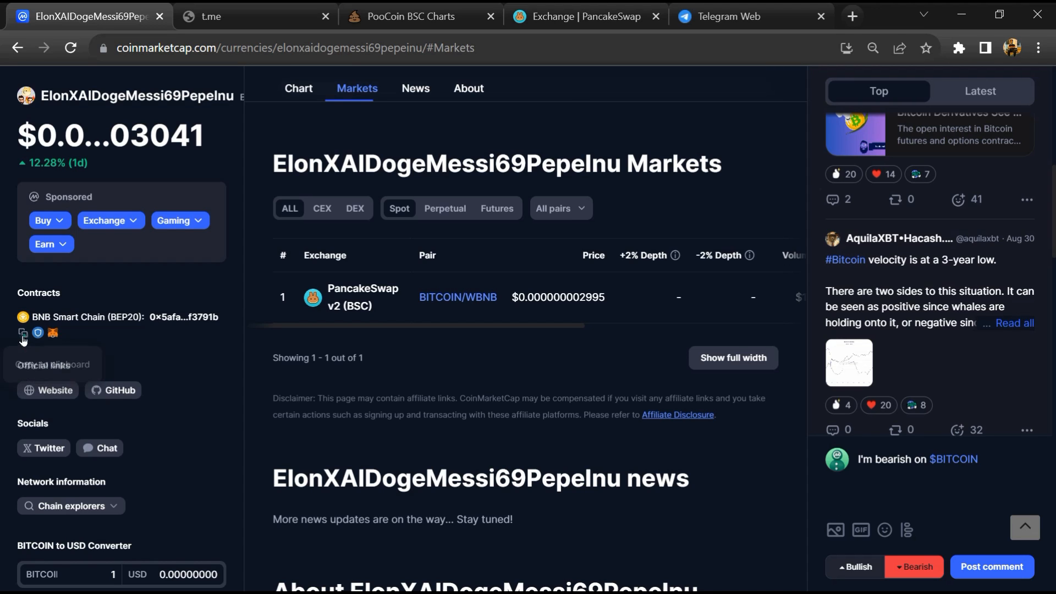
# - Copy the BEP20 contract address and switch to the PooCoin BSC Charts tab
pyautogui.click(22, 332)
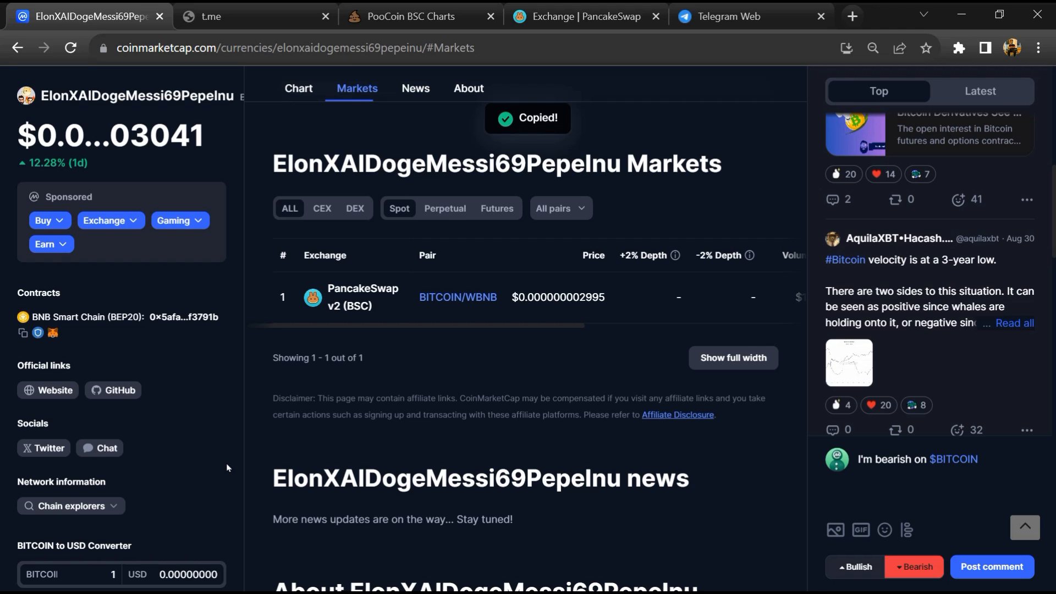
pyautogui.click(408, 16)
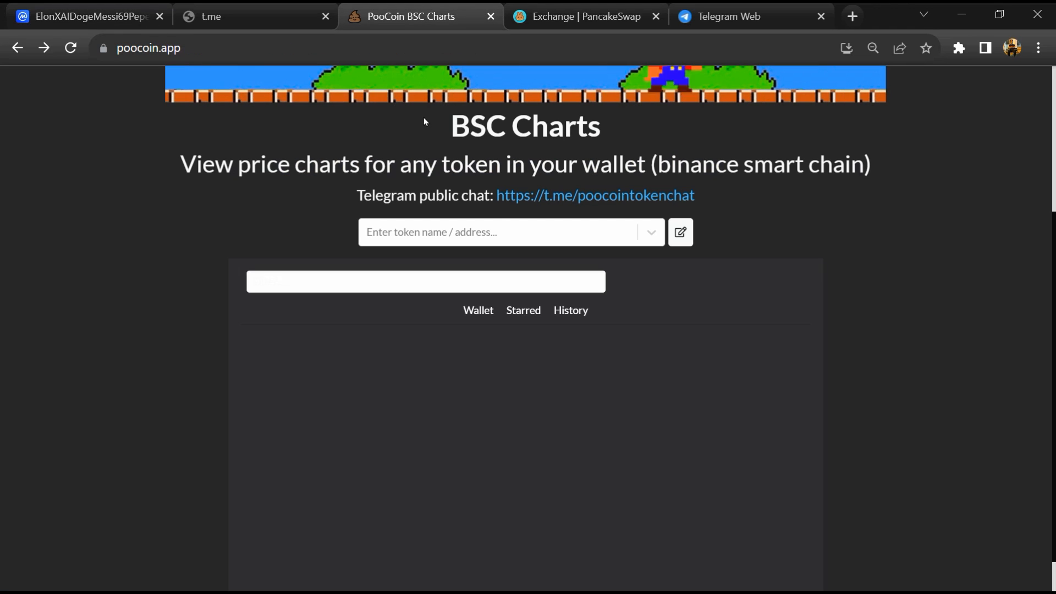
# - Paste the contract address into PooCoin search and open the ElonXAIDogeMessi69PepeInu (BITCOIN) chart
pyautogui.rightClick(478, 232)
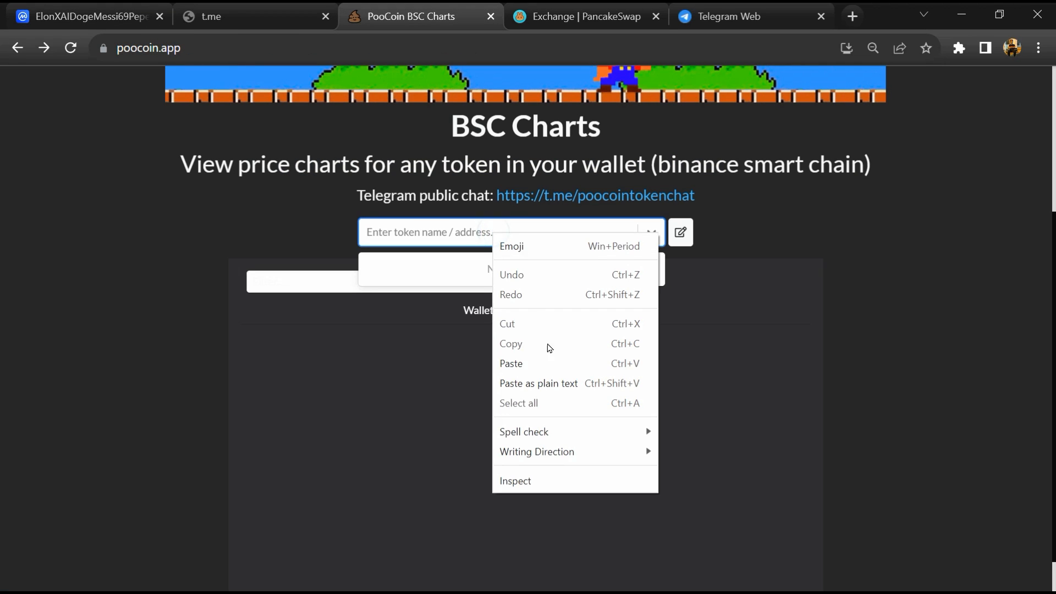
pyautogui.click(511, 363)
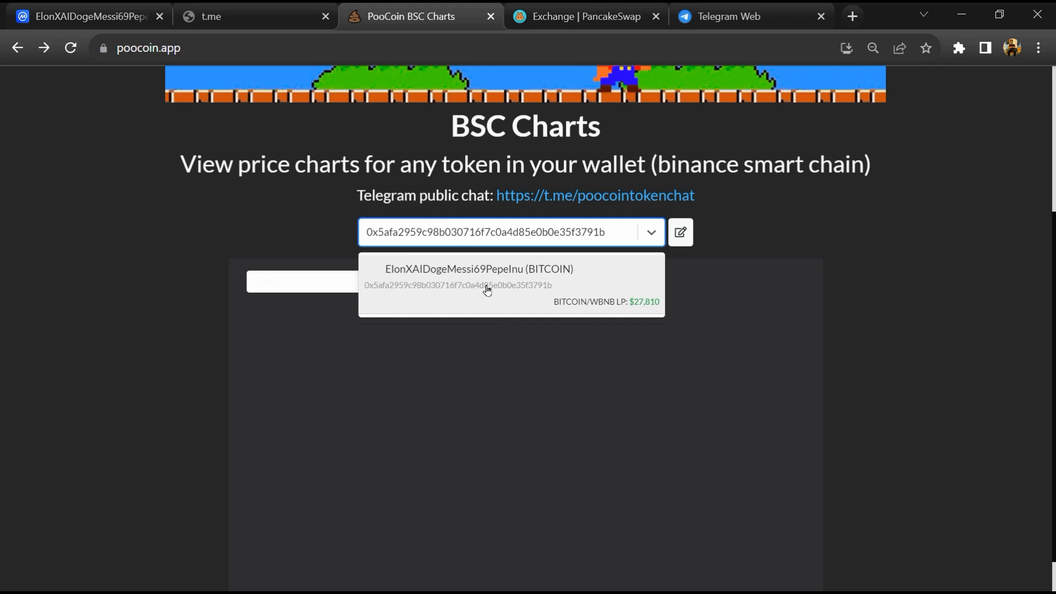
pyautogui.click(479, 276)
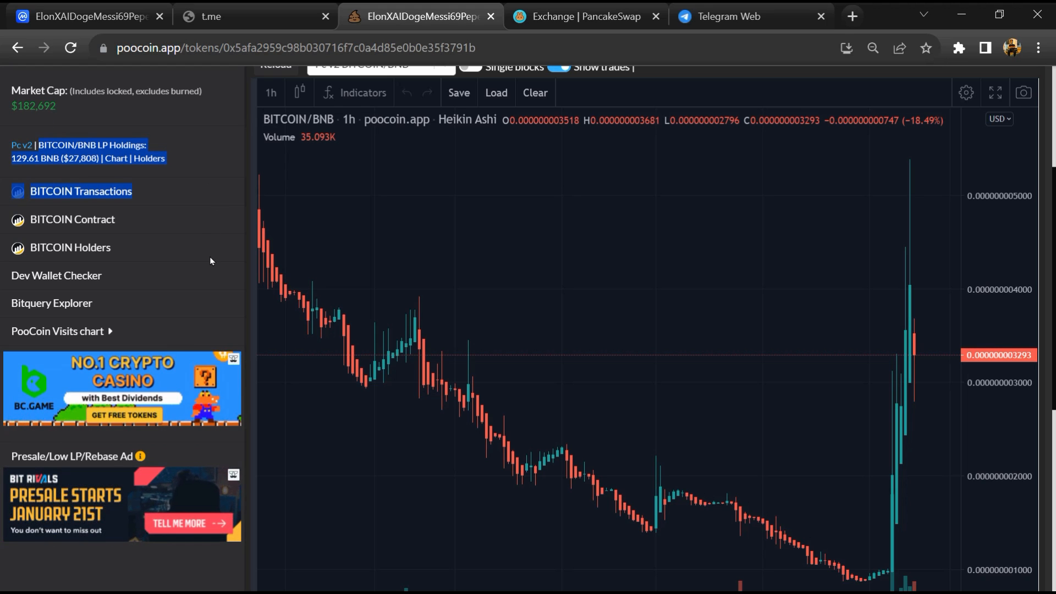
# - Review the token's Buyers and Sellers lists, then switch to the PancakeSwap tab
pyautogui.scroll(-3)
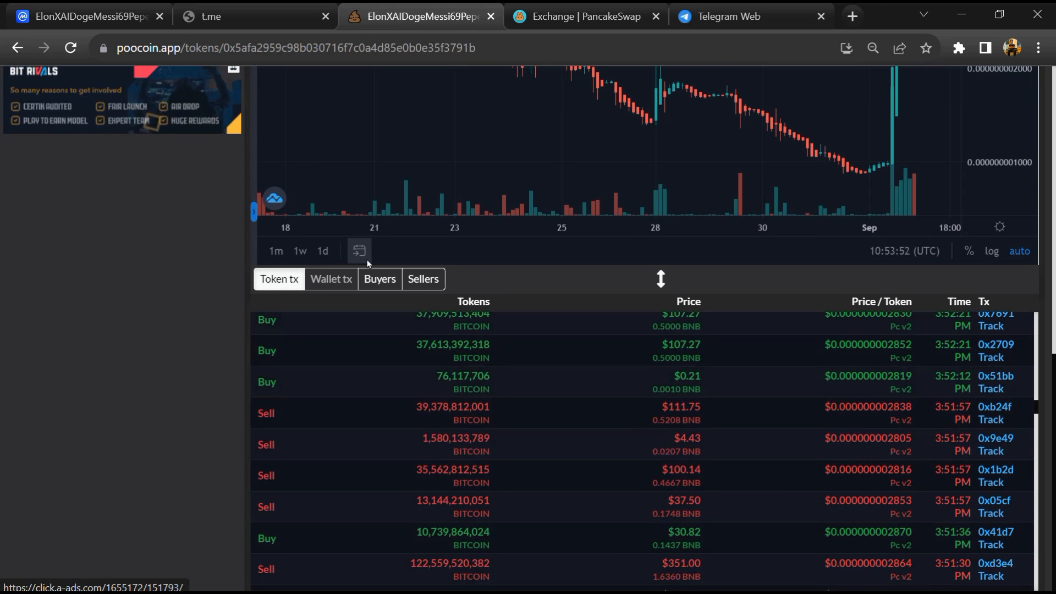
pyautogui.click(378, 279)
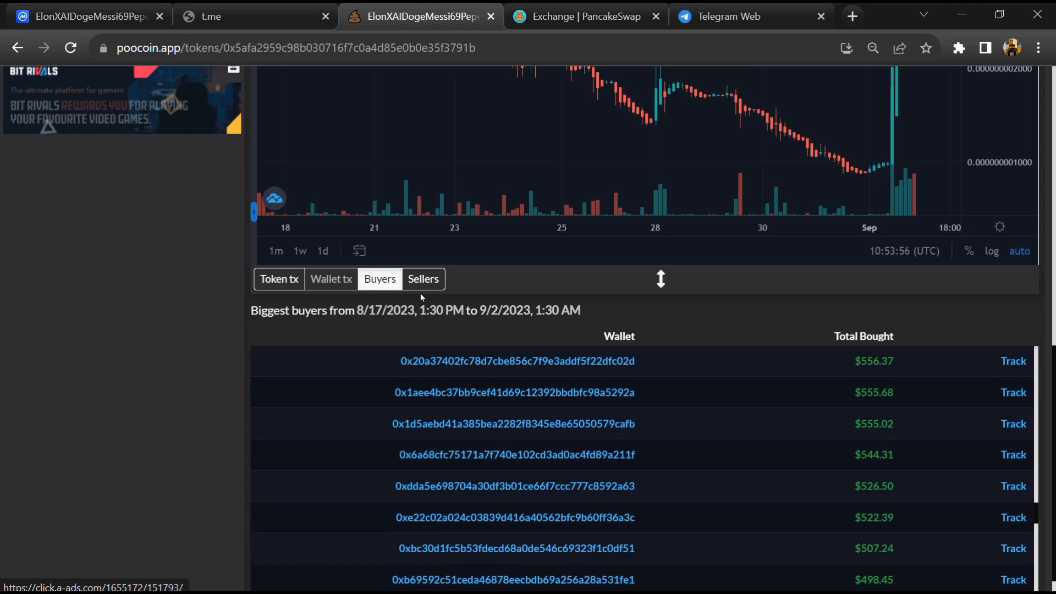
pyautogui.click(422, 278)
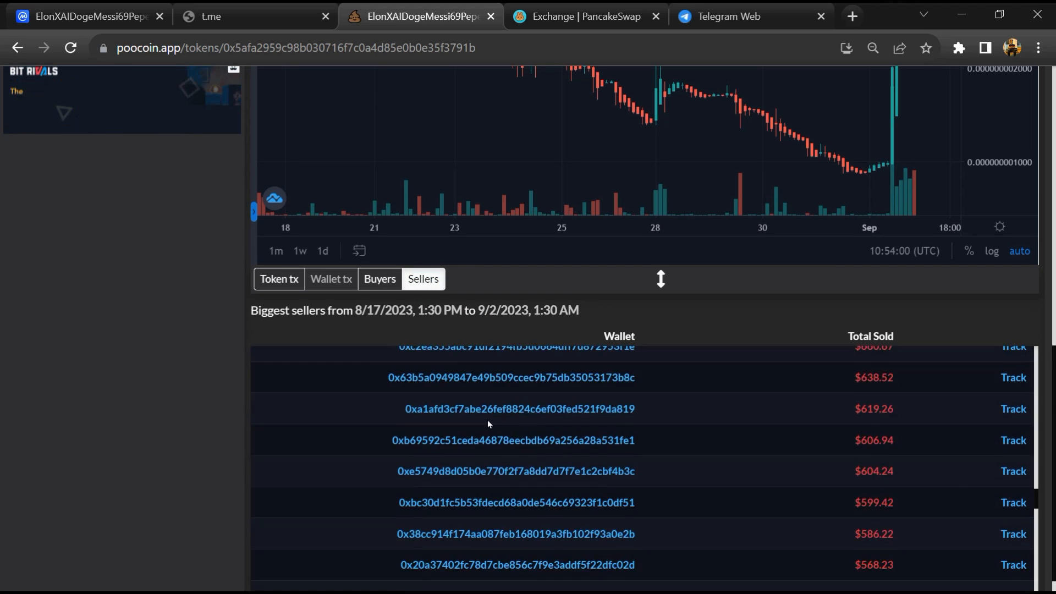
pyautogui.click(585, 16)
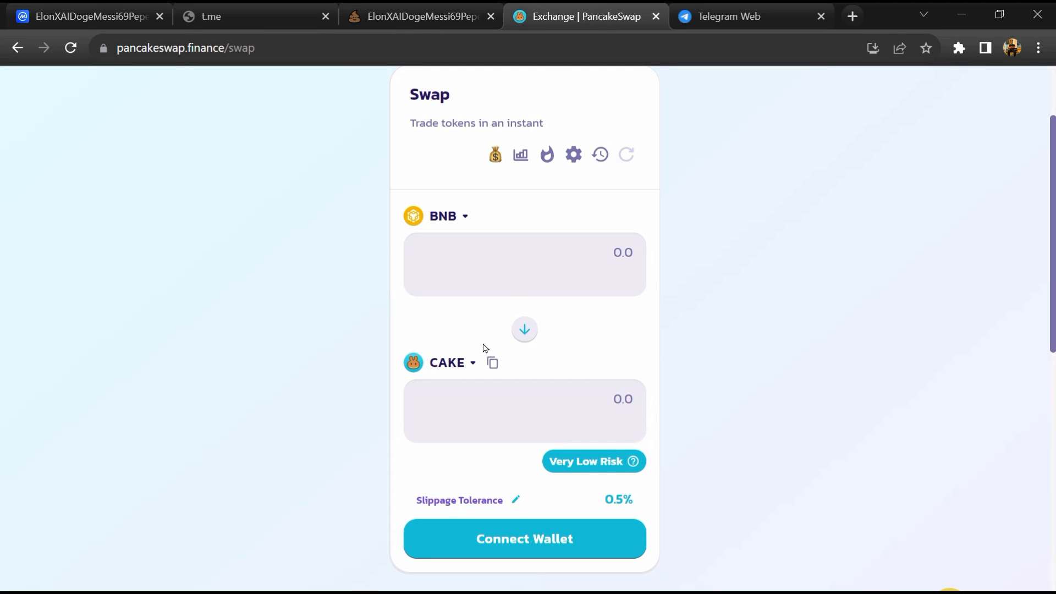
pyautogui.moveTo(450, 363)
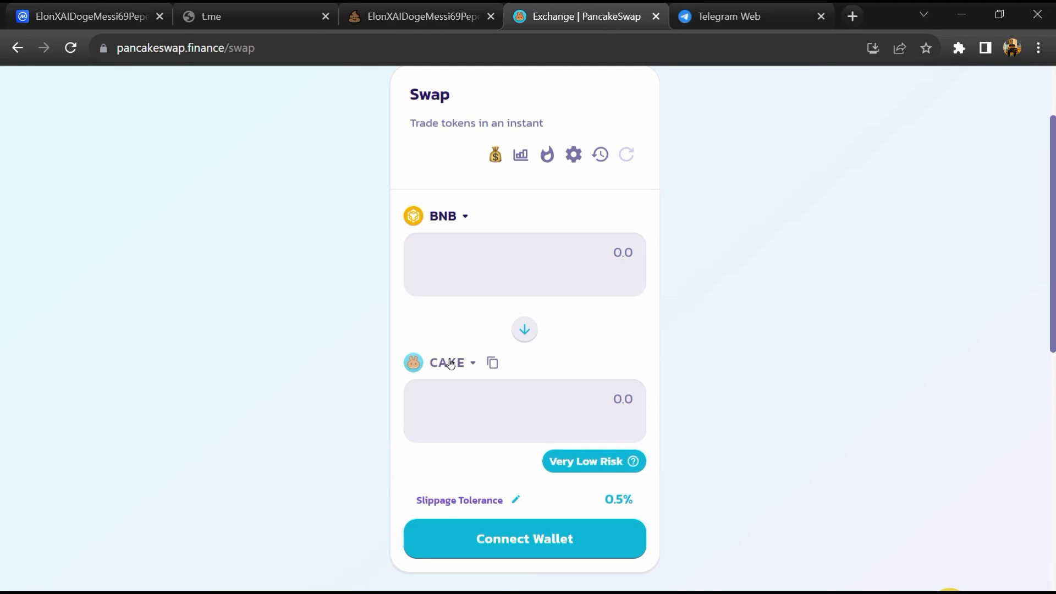
# - Replace CAKE by pasting the contract address and confirming the BITCOIN token import
pyautogui.click(447, 363)
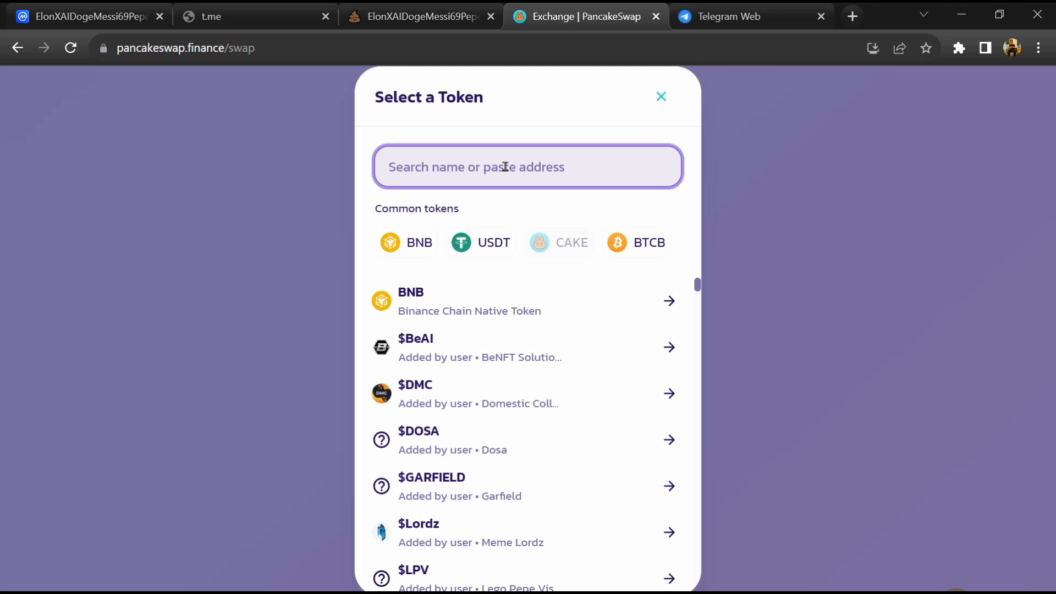
pyautogui.rightClick(502, 167)
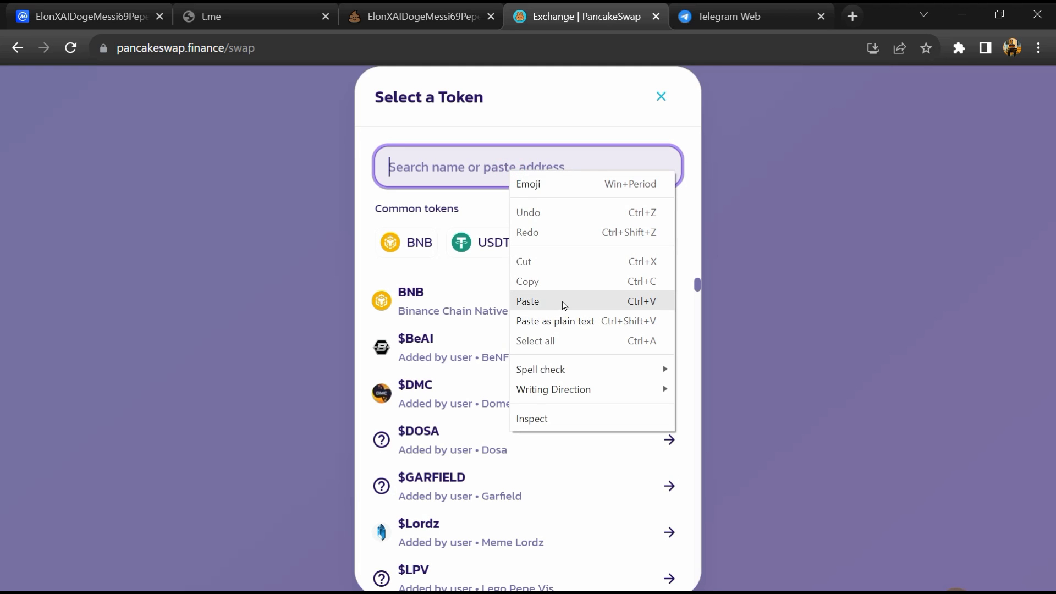
pyautogui.click(528, 301)
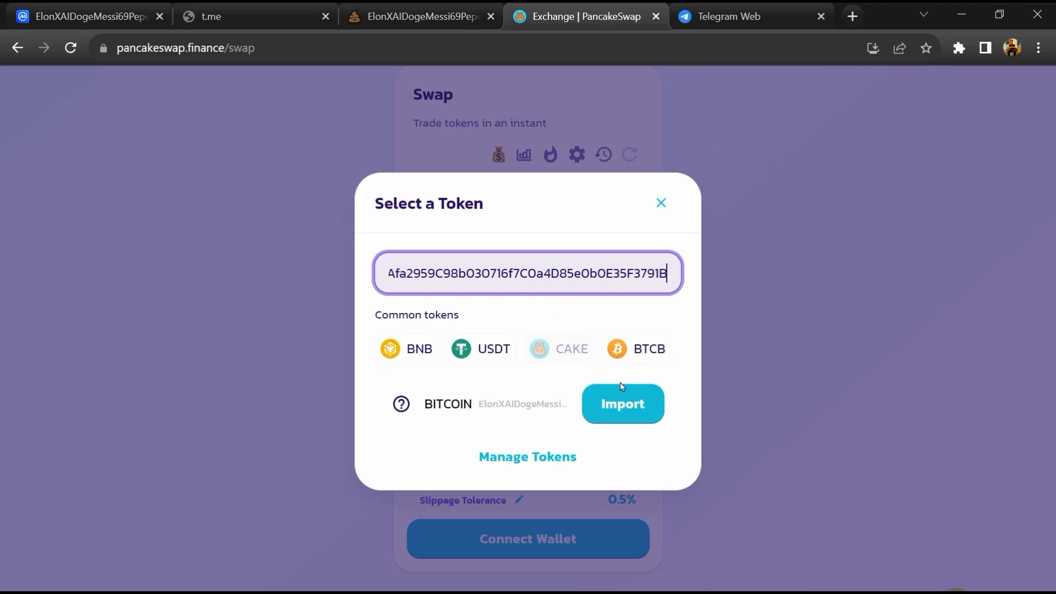
pyautogui.moveTo(621, 405)
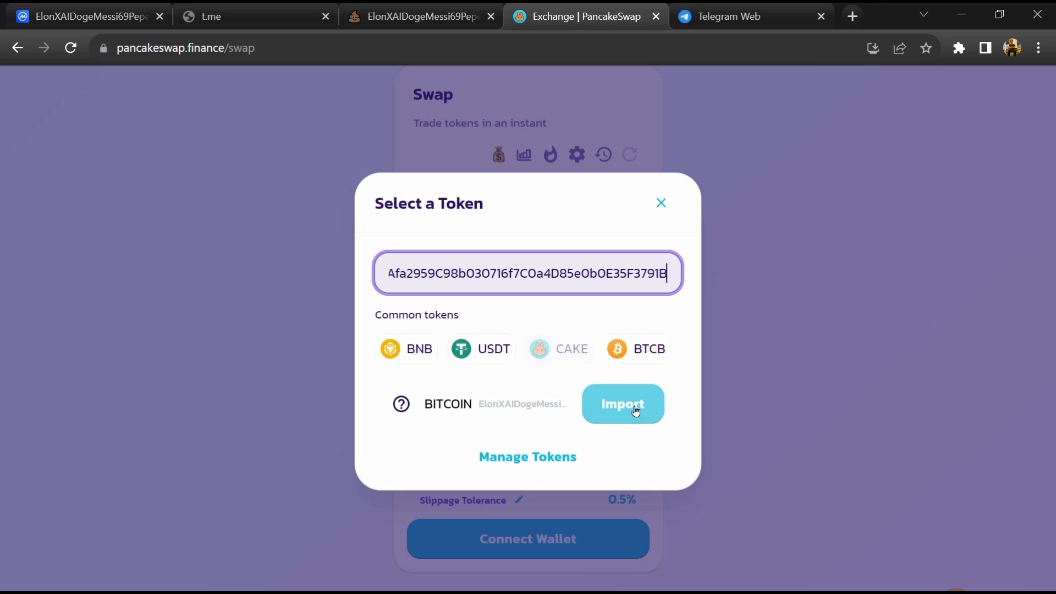
pyautogui.click(621, 403)
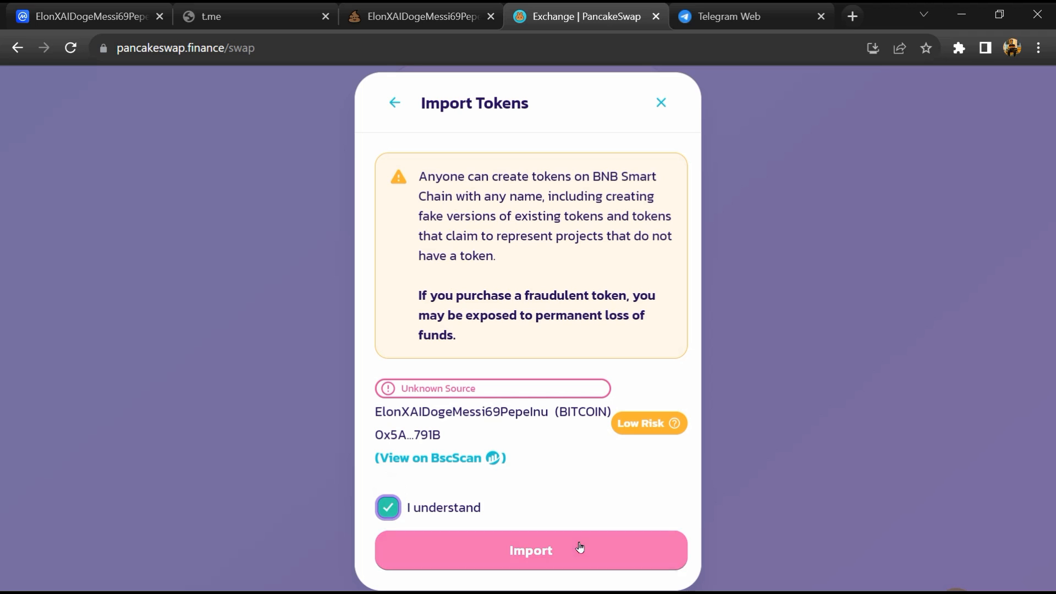
pyautogui.click(531, 549)
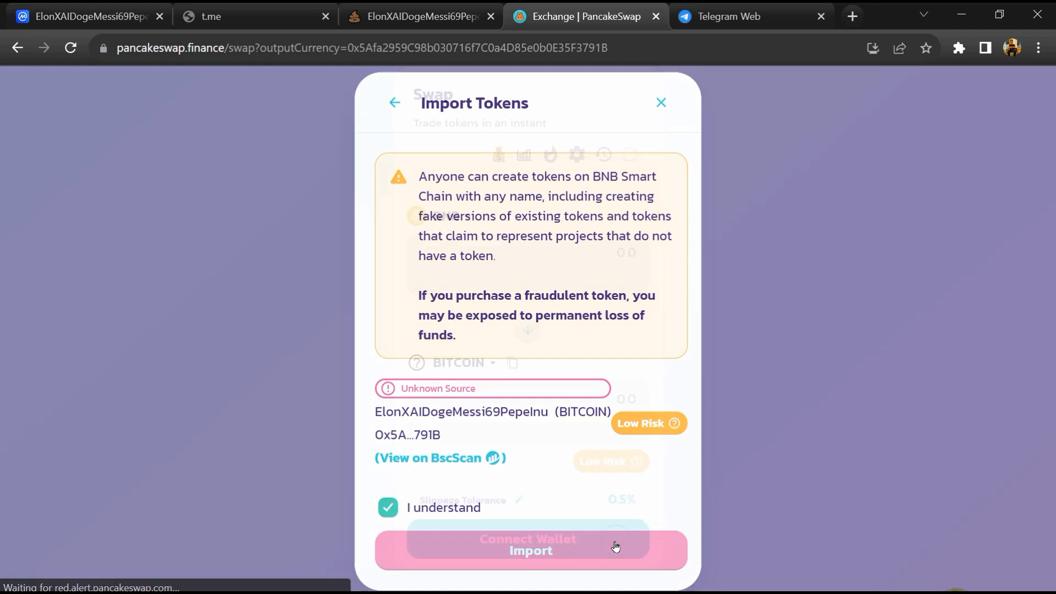
pyautogui.click(530, 550)
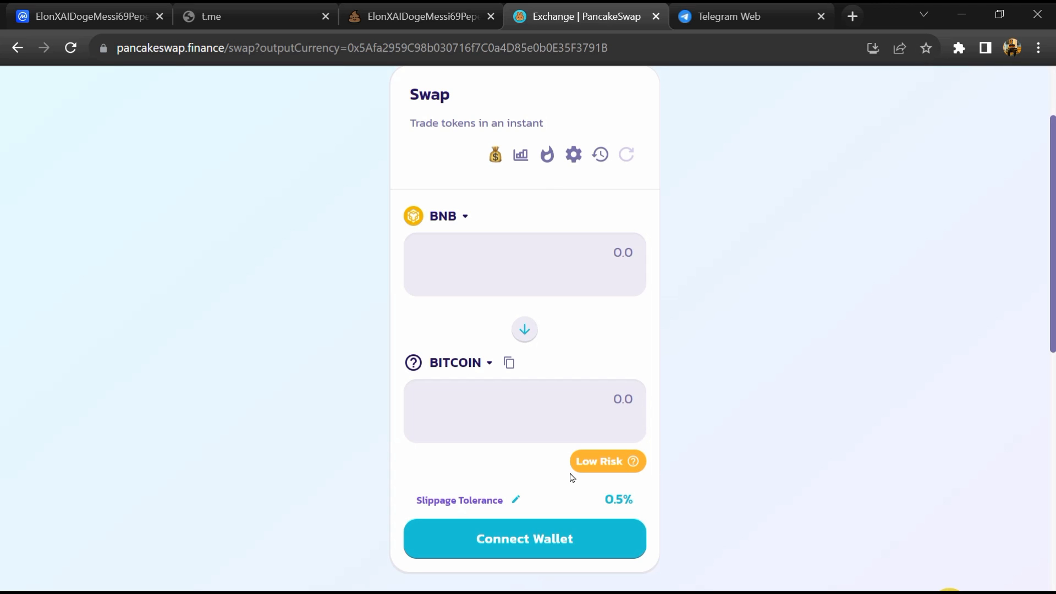
pyautogui.moveTo(922, 59)
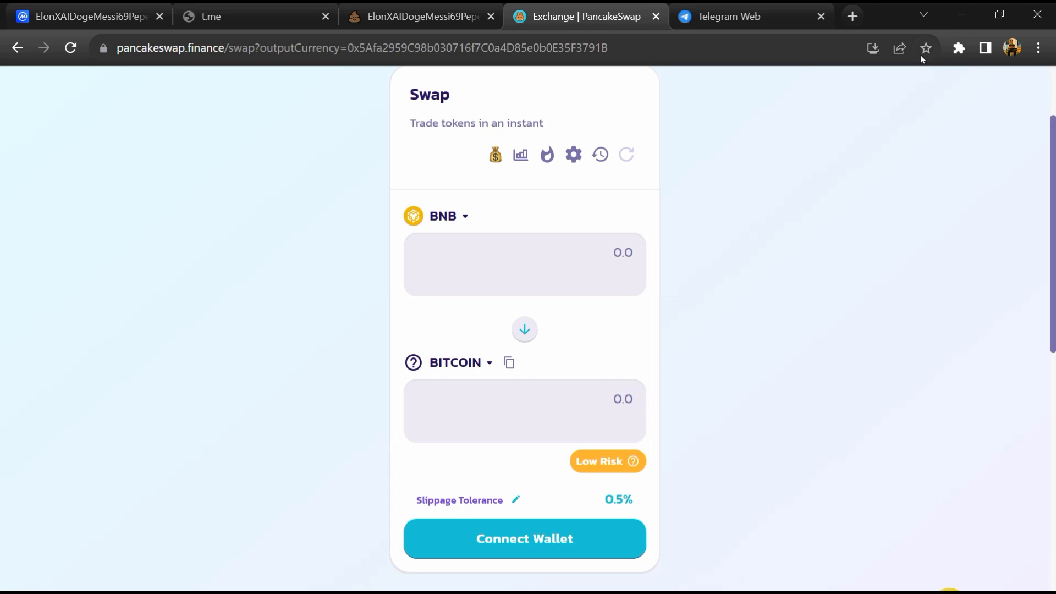
pyautogui.moveTo(917, 77)
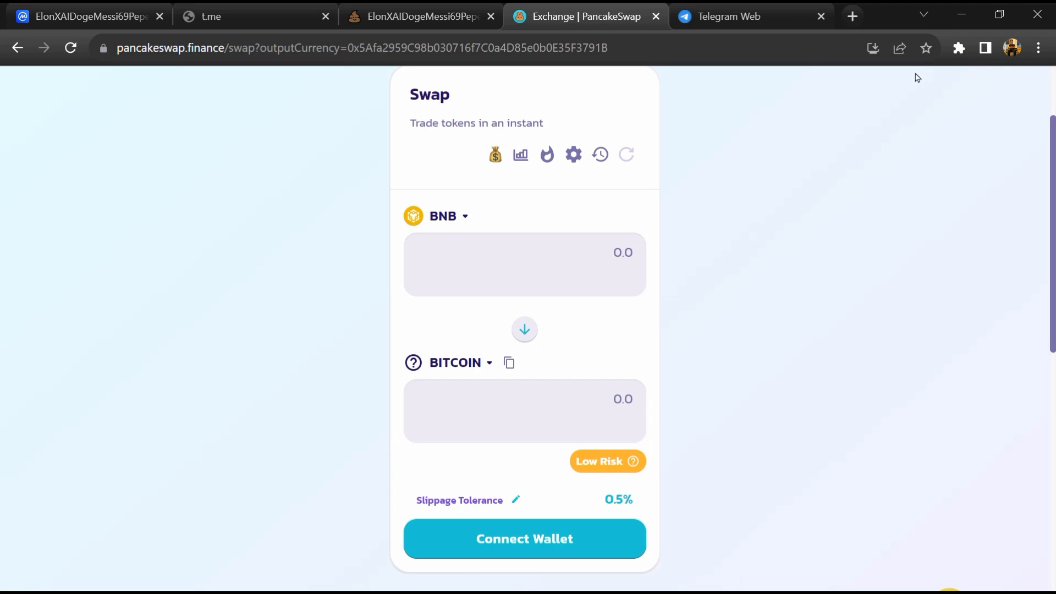